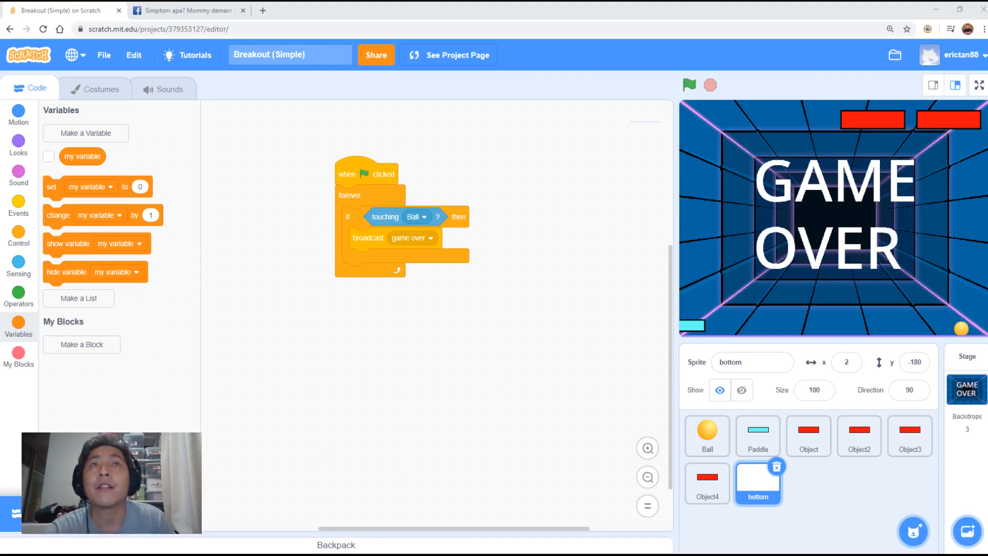
mouse_move(767, 498)
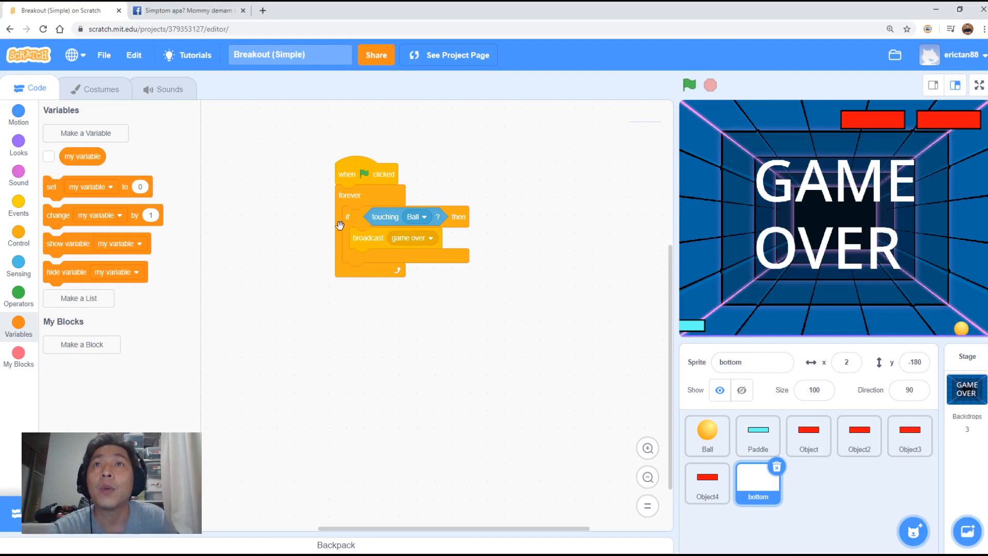
mouse_move(322, 228)
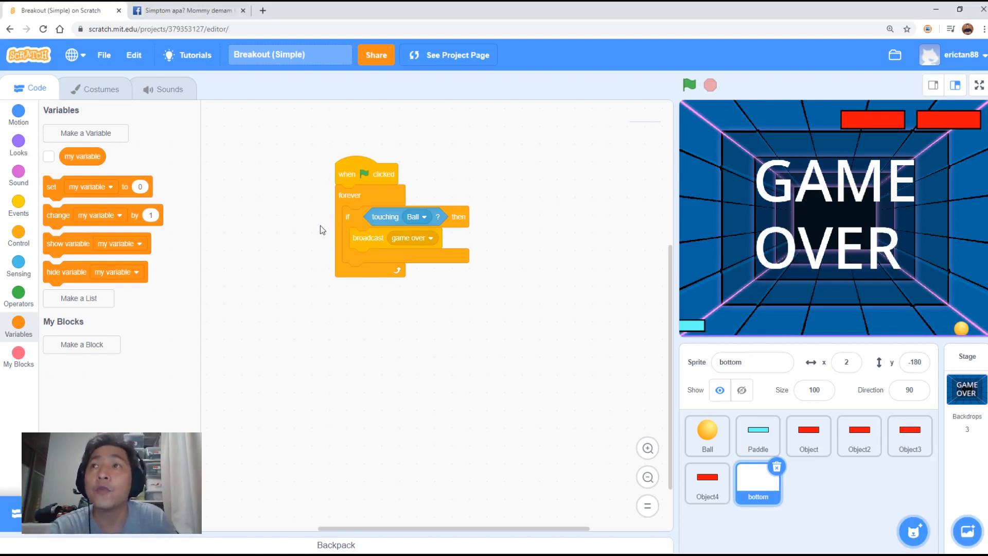
mouse_move(18, 327)
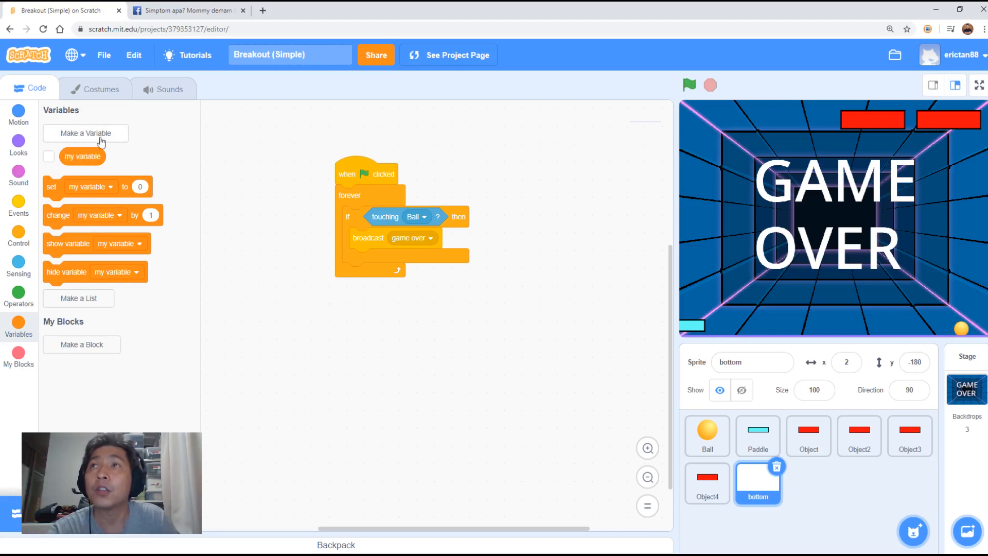
Step: Create a new variable named 'life' for all sprites
click(85, 132)
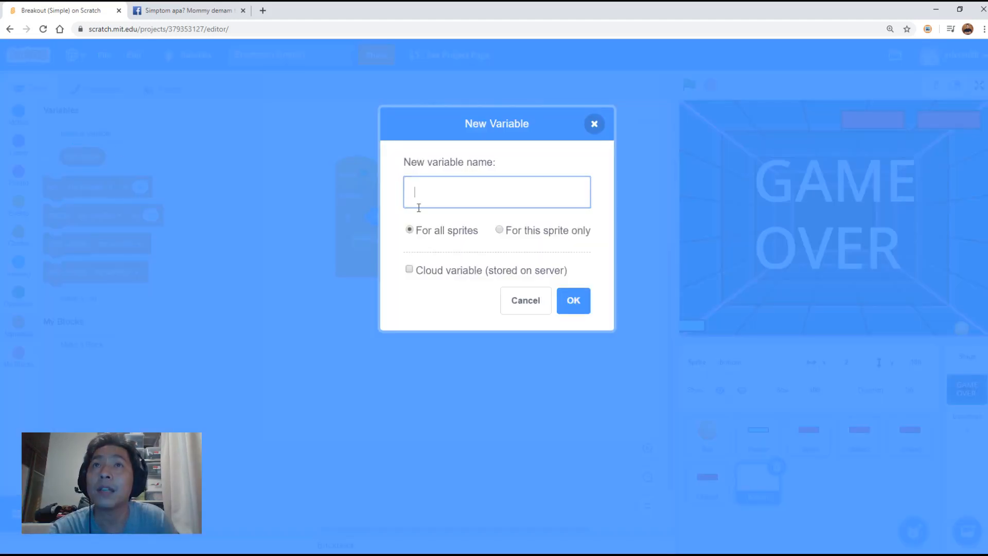
text(life)
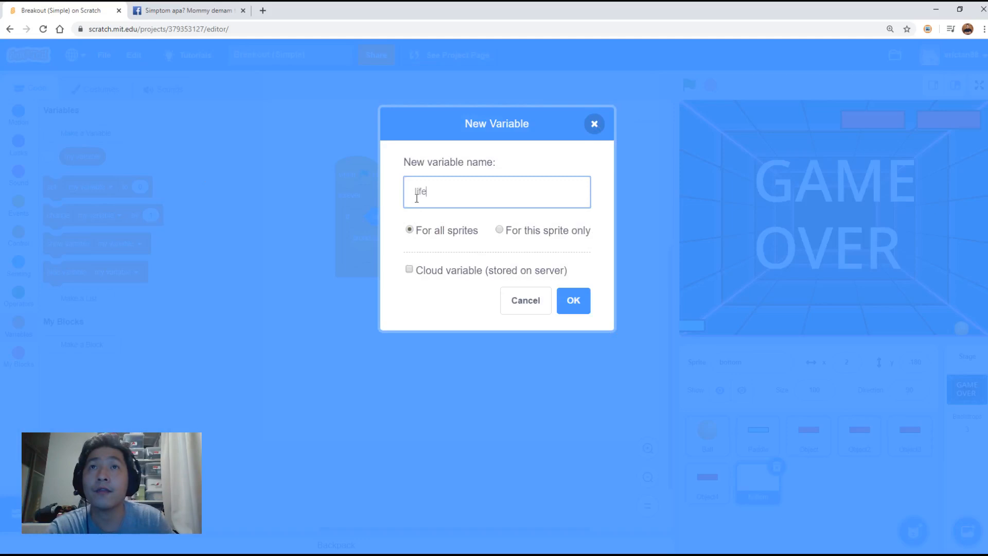
click(574, 301)
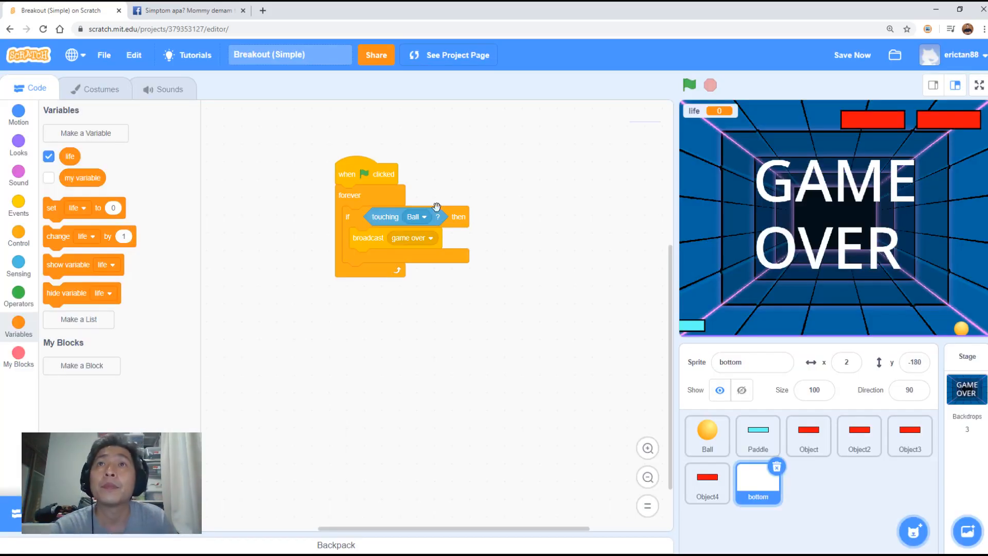
mouse_move(291, 201)
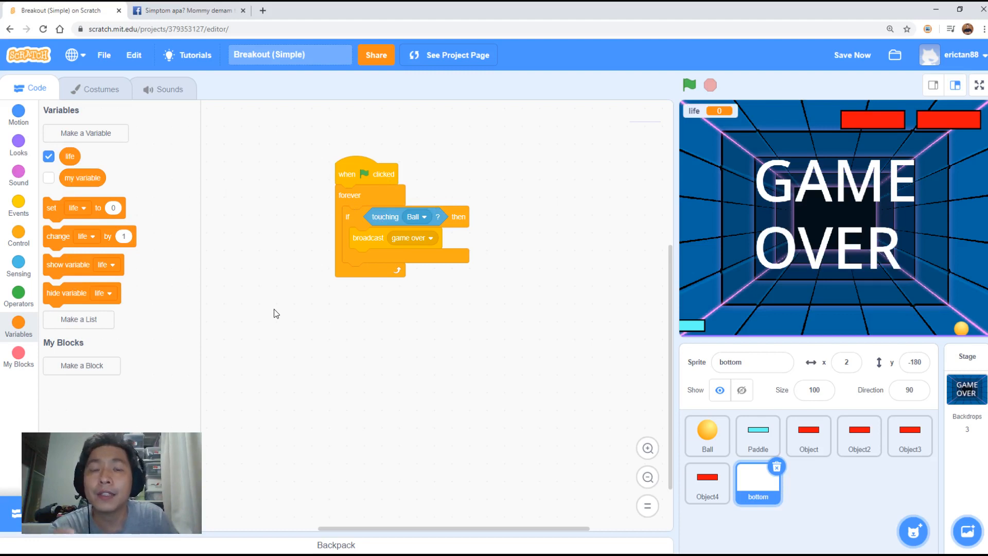
mouse_move(50, 208)
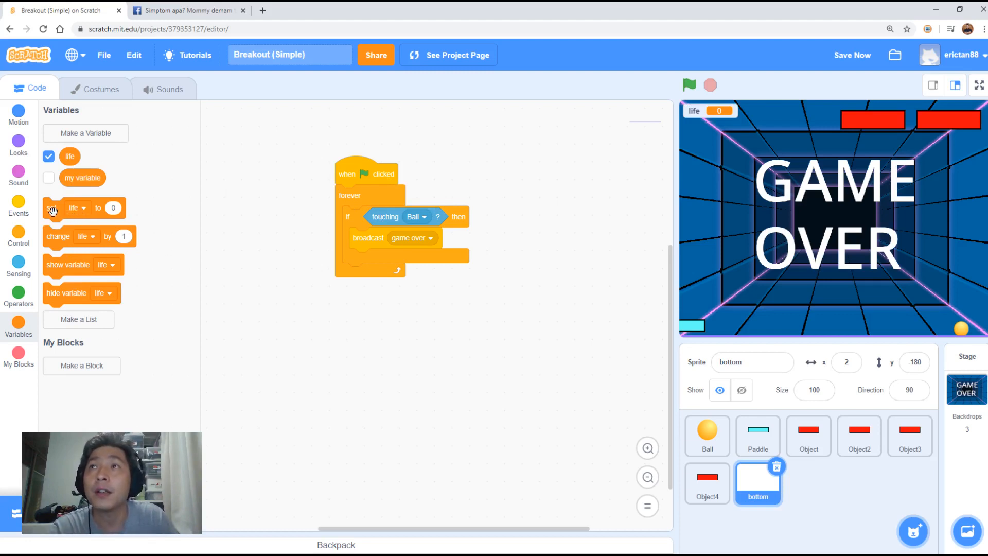
Step: Set life to 3 under the green flag and pull broadcast game over out of the if
drag(53, 206, 284, 217)
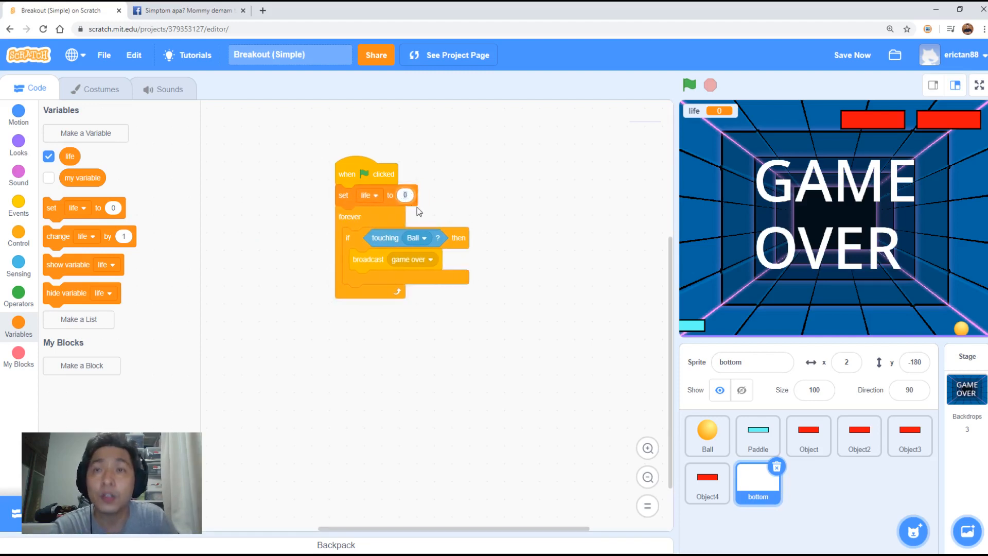
text(3)
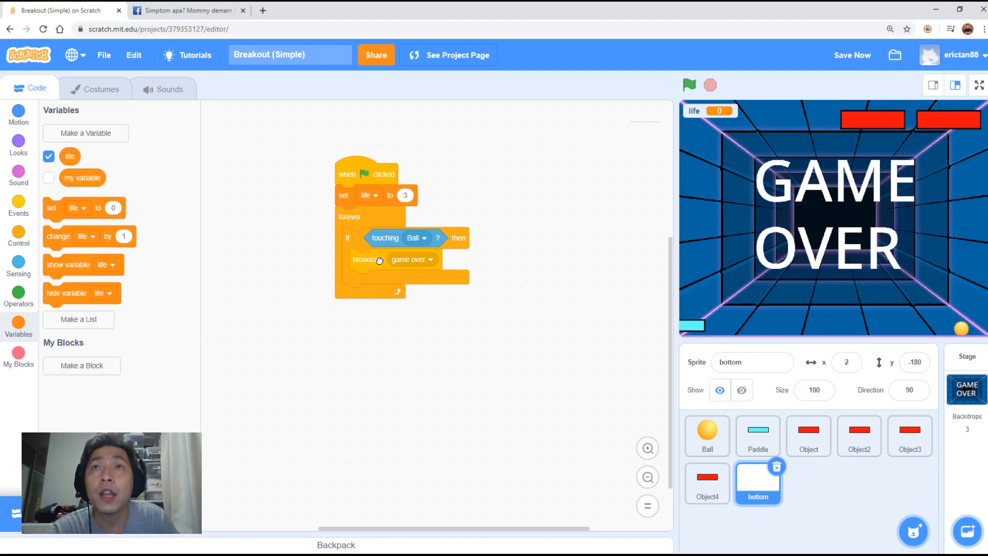
drag(365, 260, 554, 288)
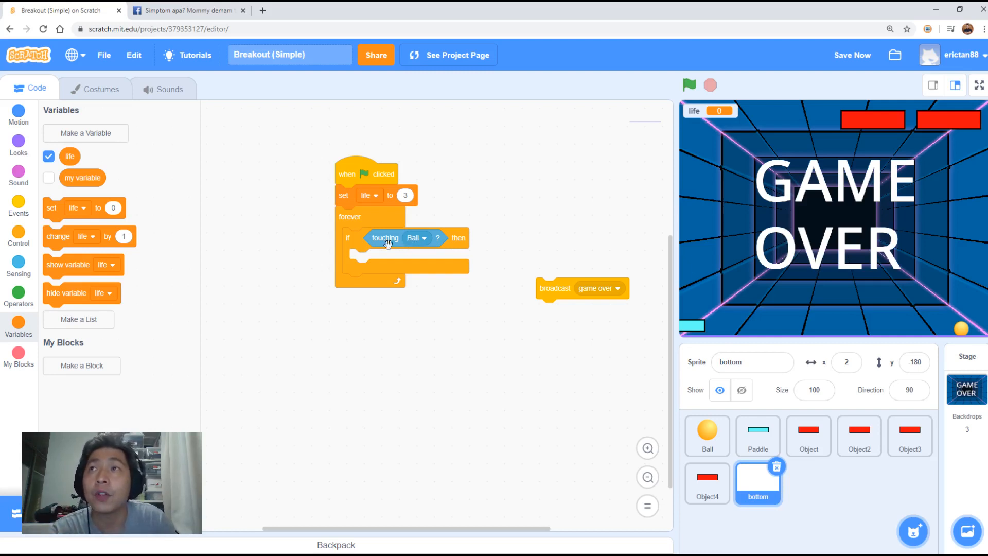
Step: Place a change life by -1 block inside the touching-Ball if
drag(57, 236, 291, 338)
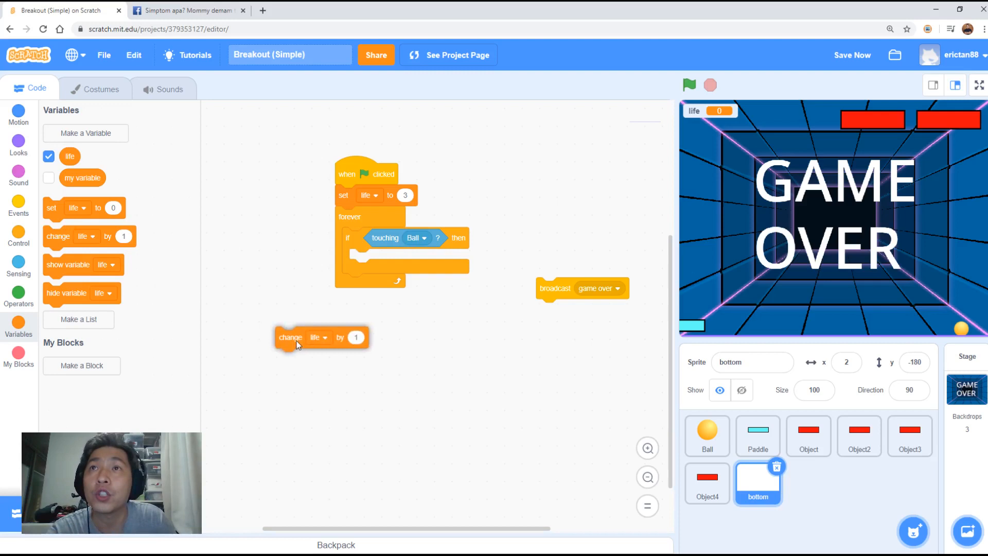
drag(290, 338, 363, 328)
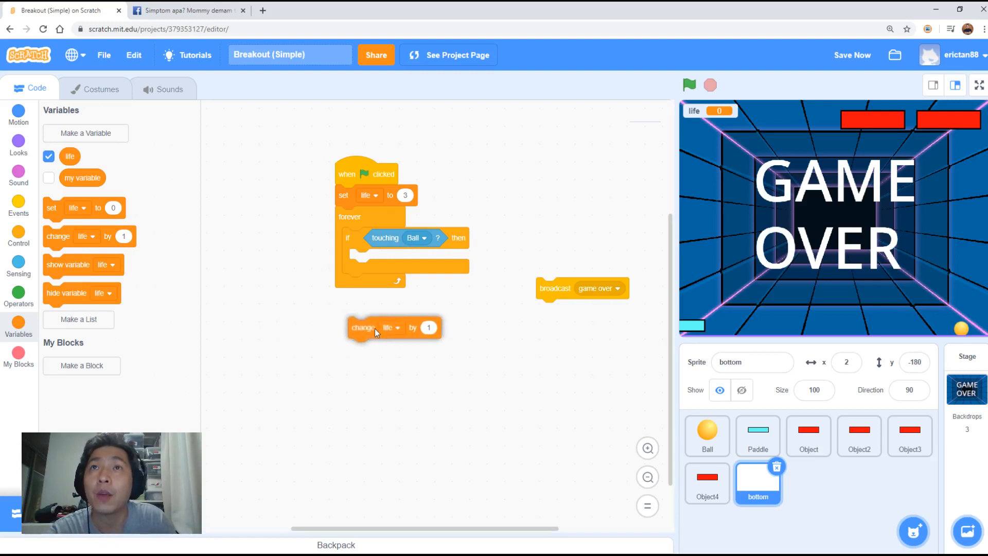
drag(378, 327, 391, 259)
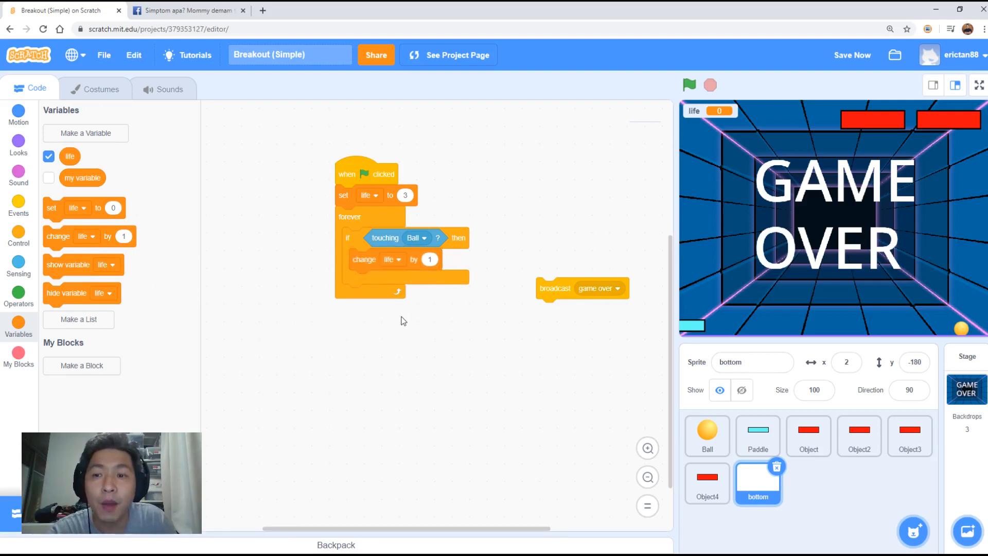
mouse_move(406, 318)
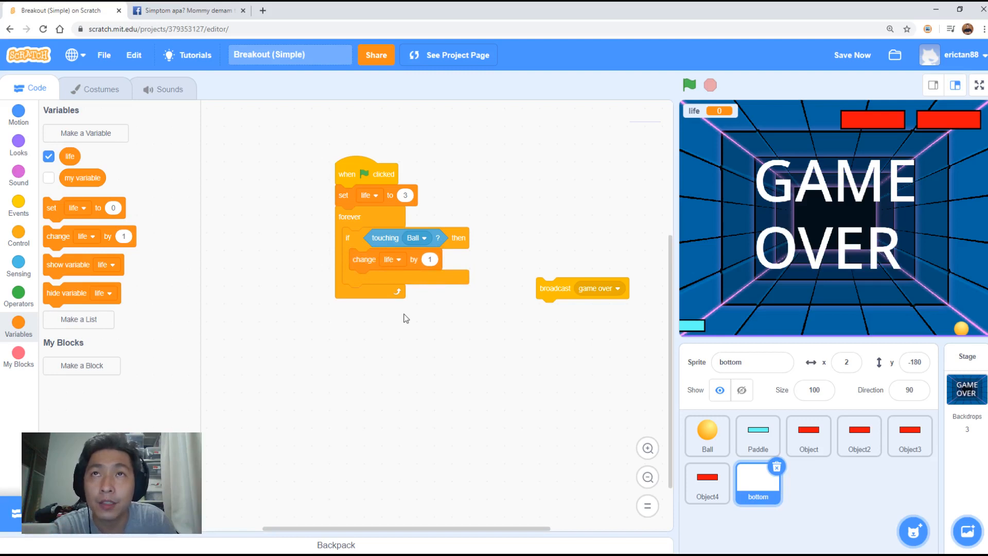
click(430, 259)
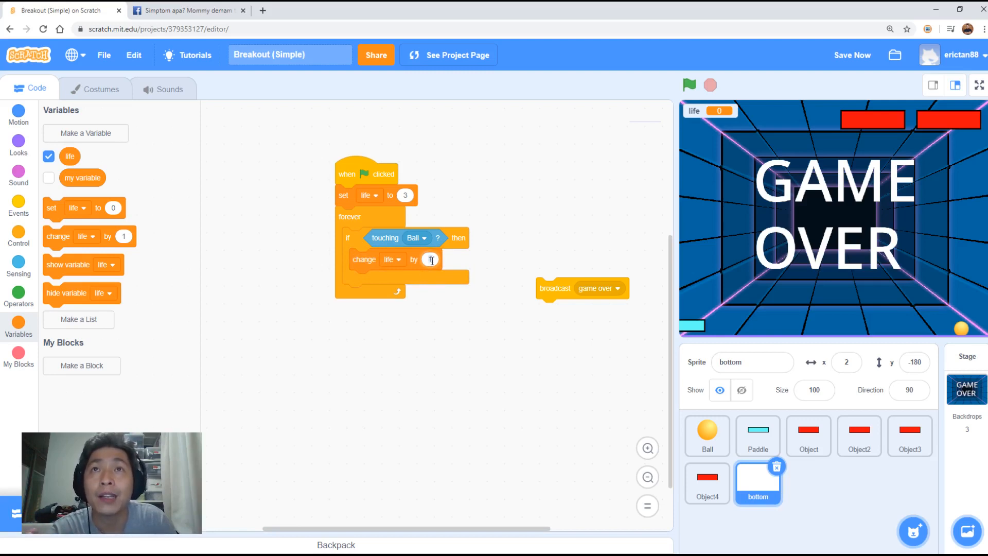
text(-1)
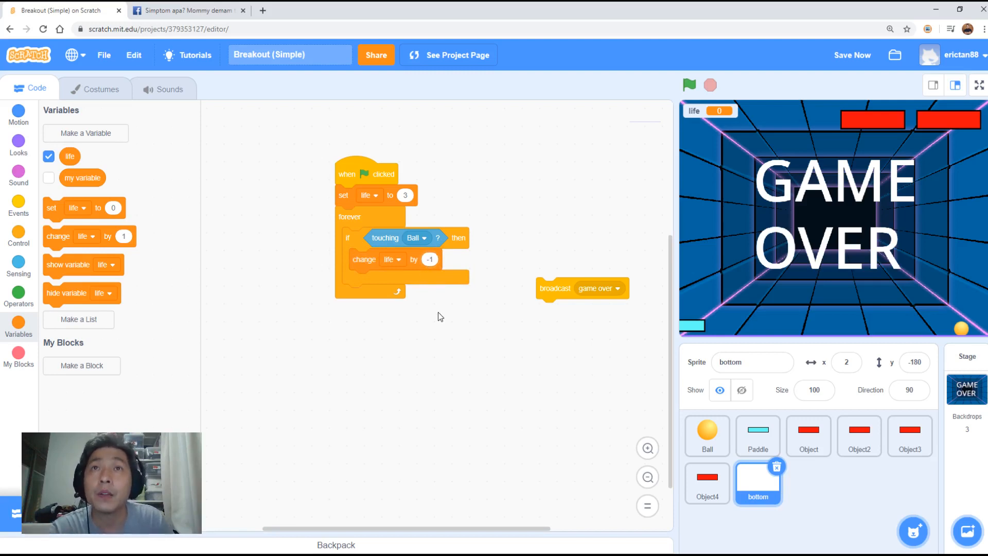
mouse_move(444, 336)
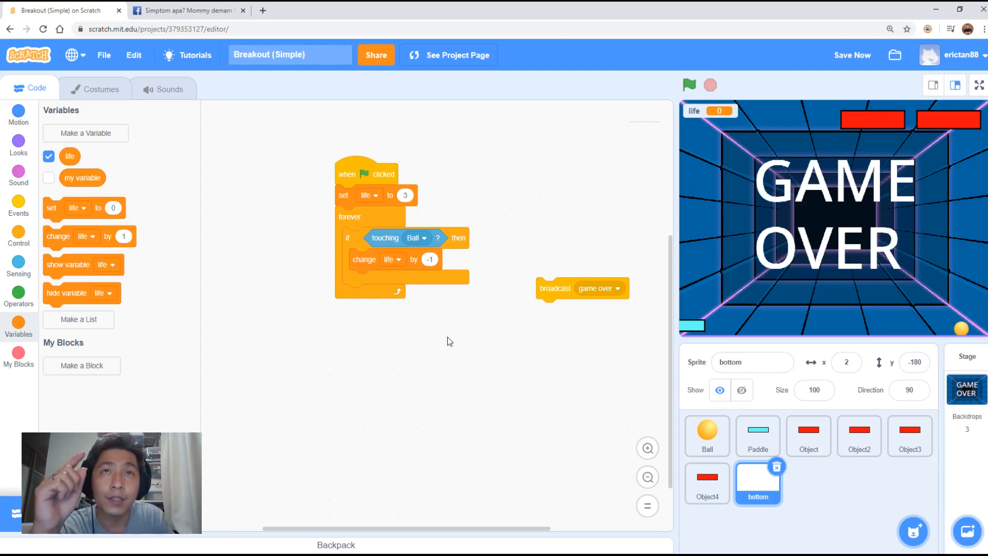
mouse_move(453, 338)
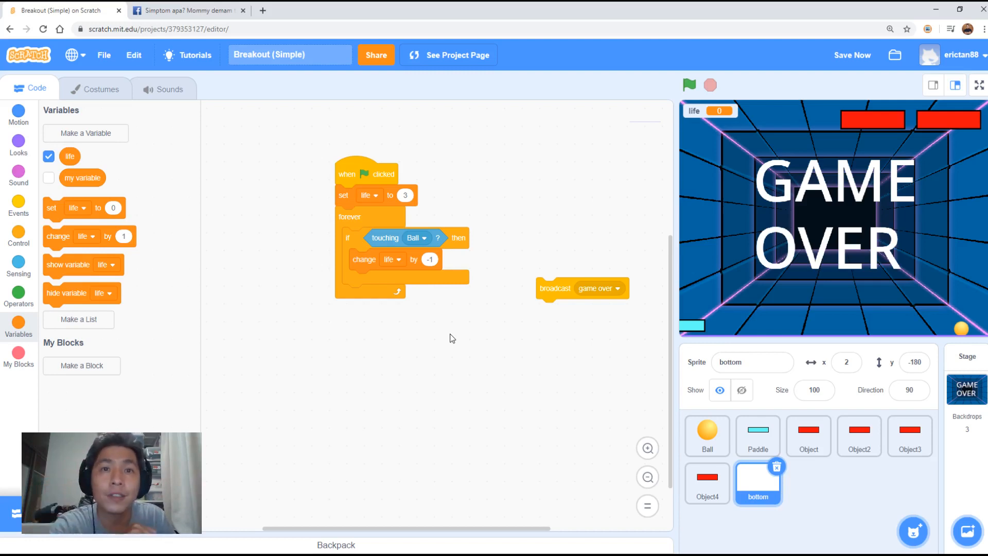
mouse_move(379, 228)
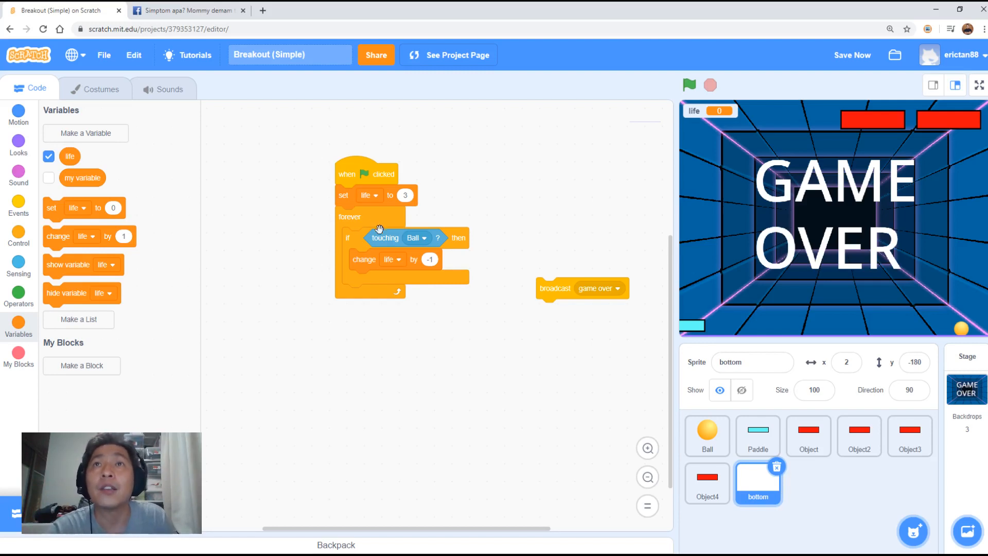
mouse_move(356, 238)
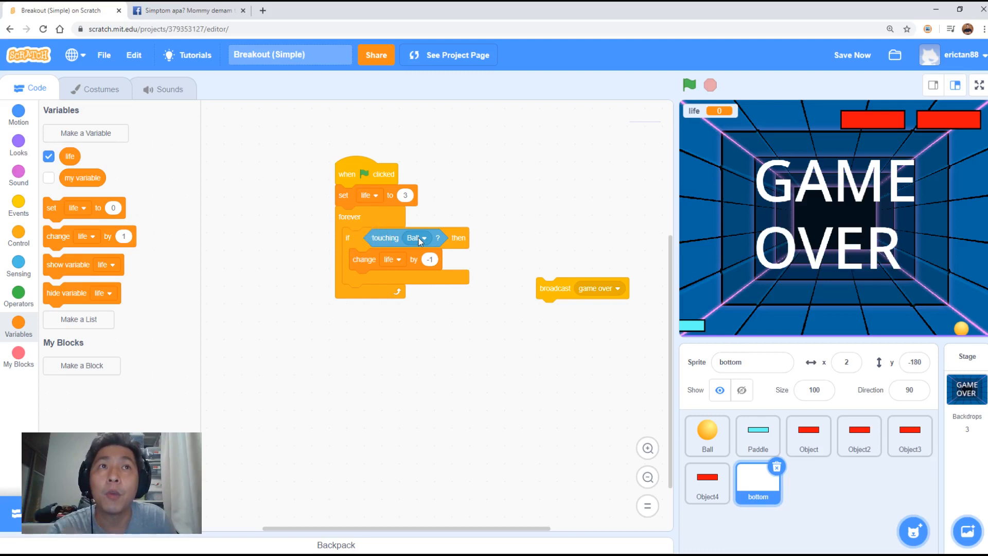
mouse_move(373, 262)
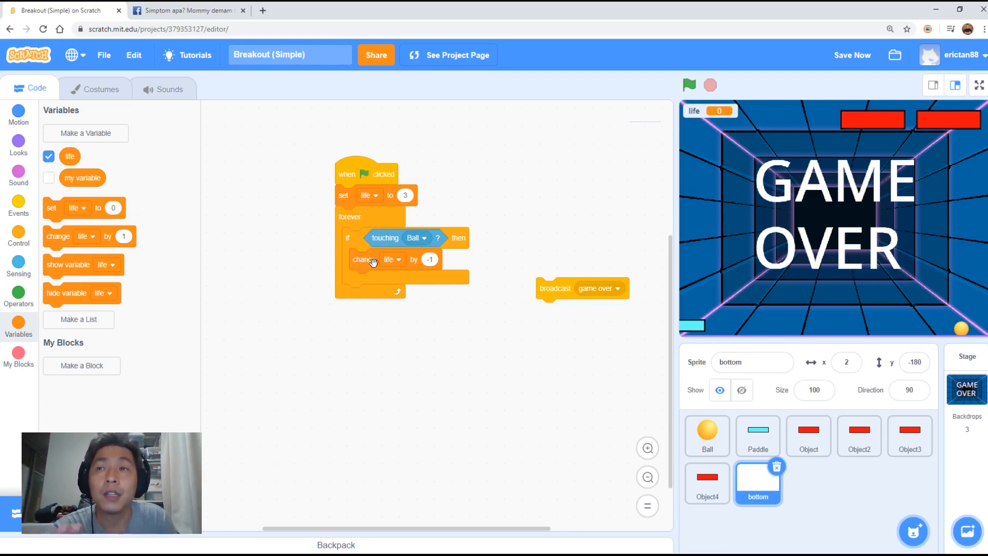
mouse_move(385, 264)
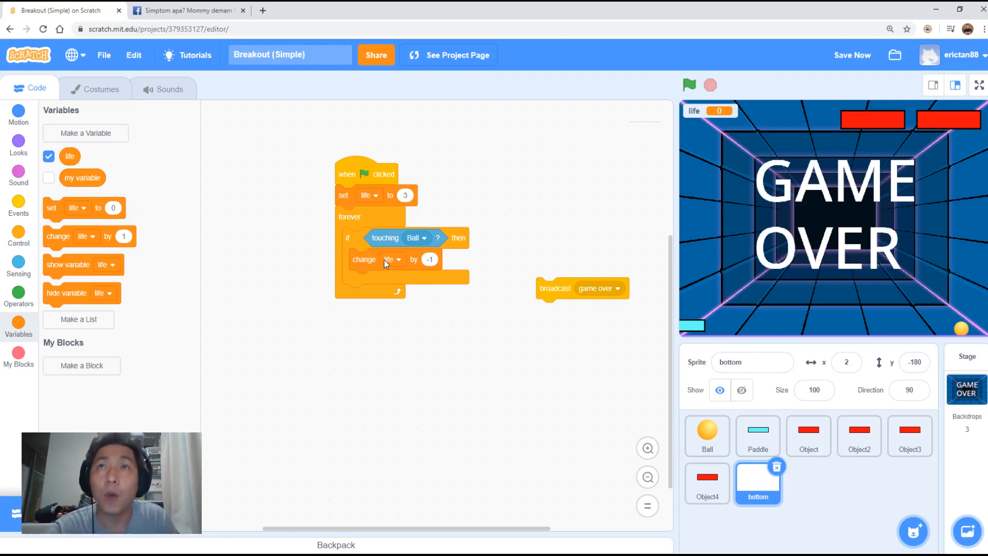
Step: Add a second if-then check inside the forever loop
click(17, 204)
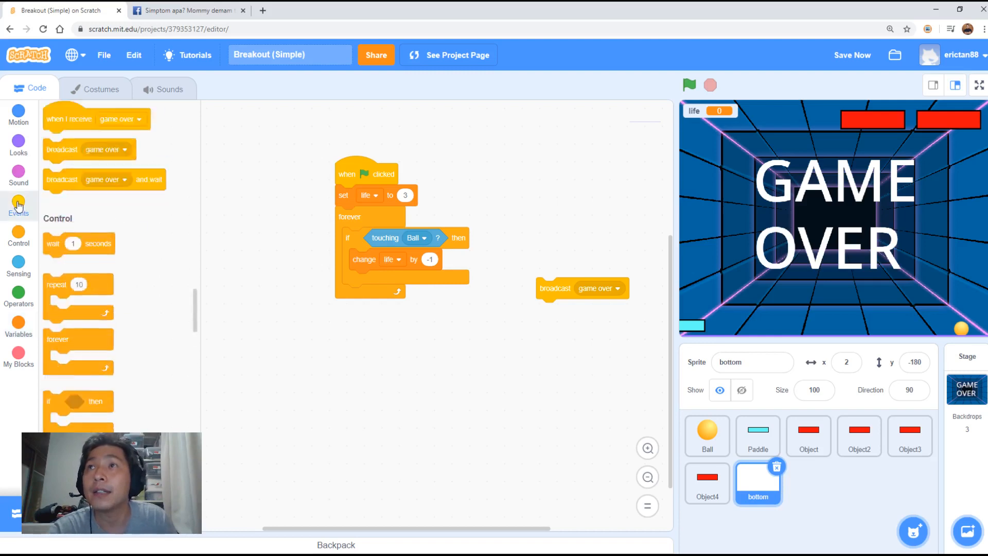
click(19, 236)
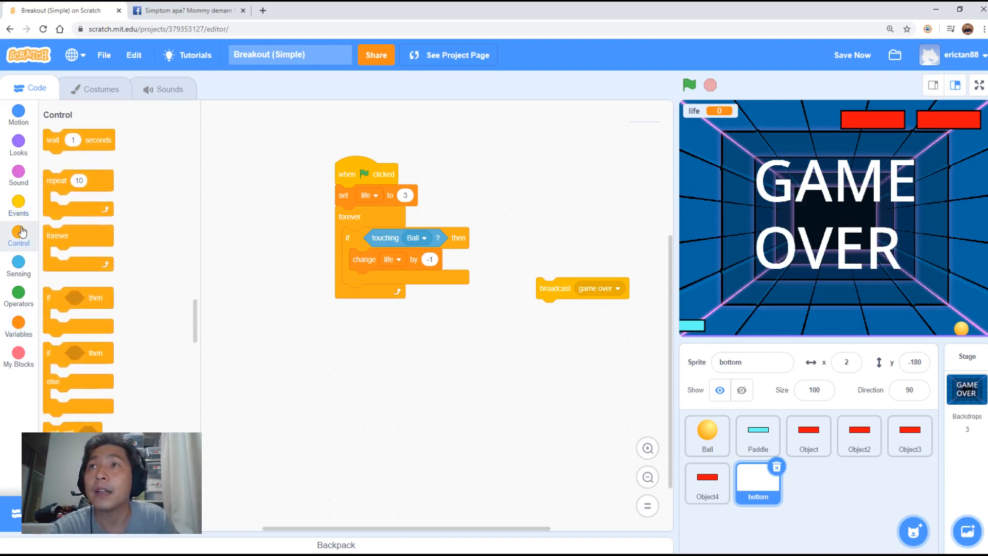
drag(72, 300, 372, 299)
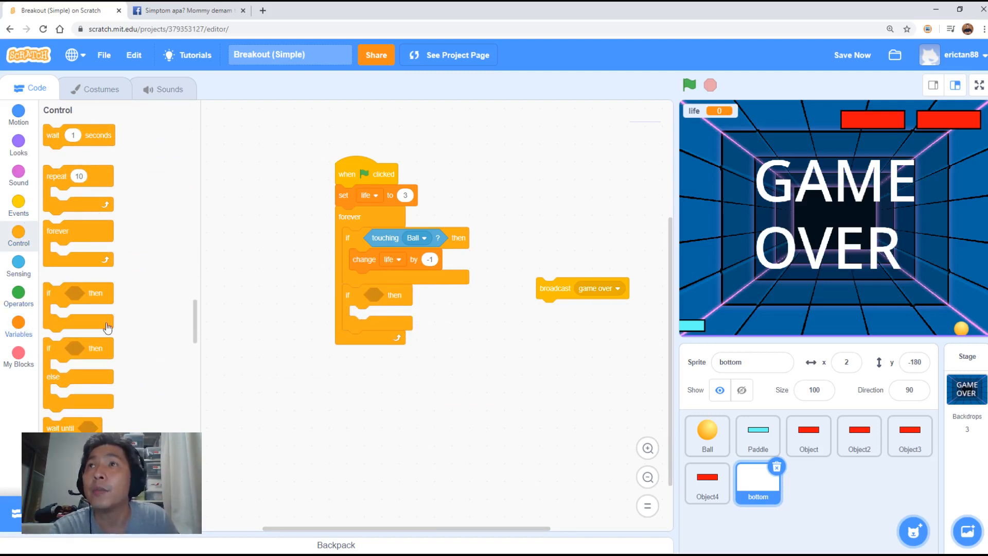
Step: Make the new if's condition life = 0 and put broadcast game over inside it
click(19, 328)
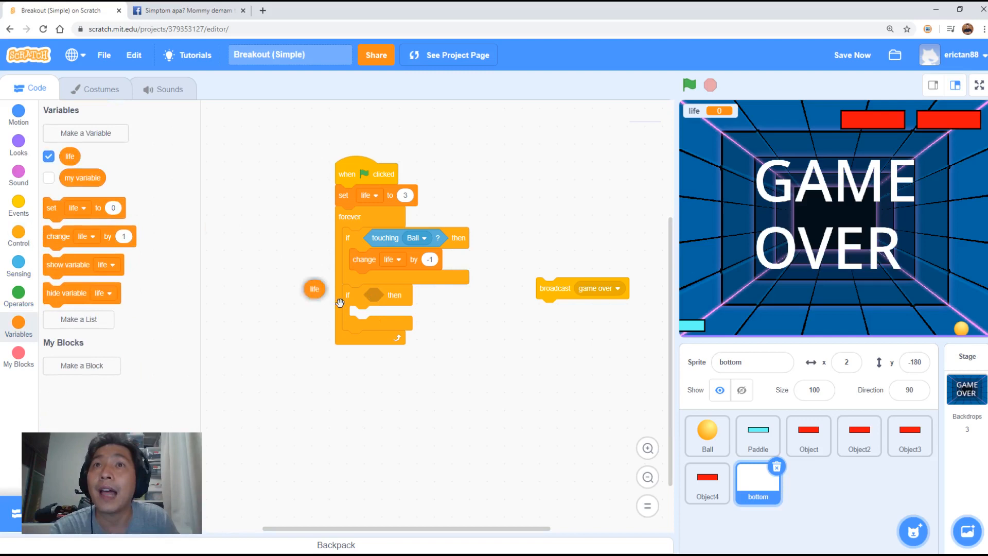
drag(314, 288, 509, 360)
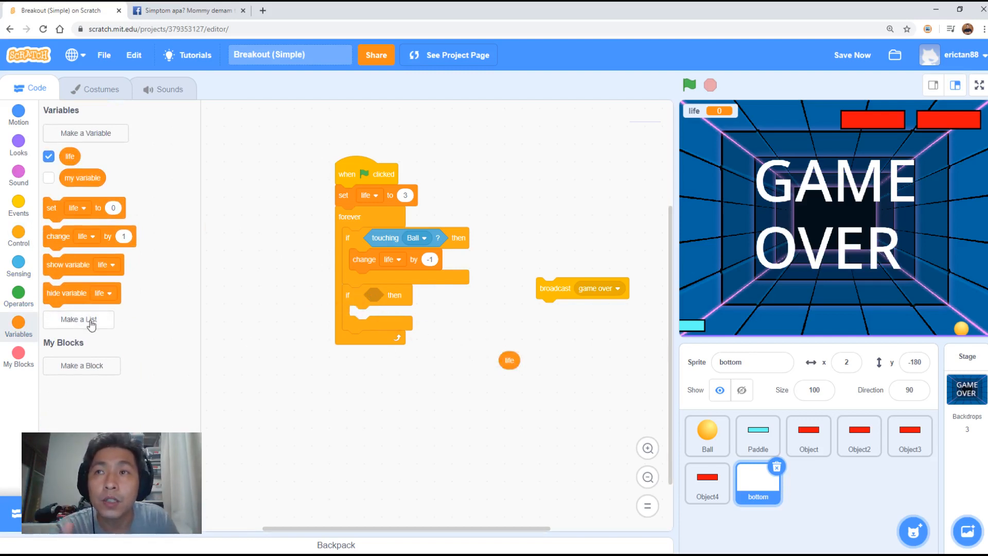
mouse_move(19, 285)
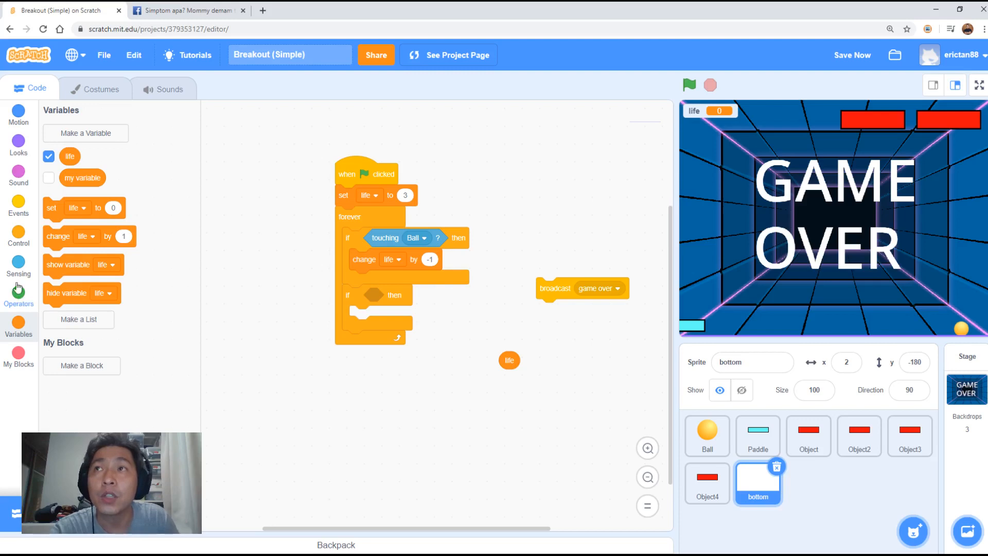
click(18, 297)
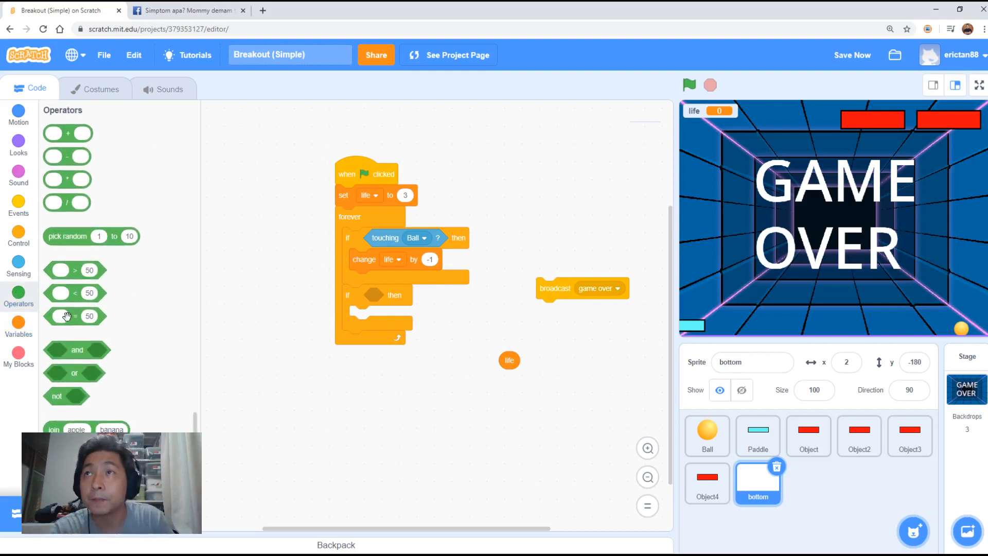
drag(75, 316, 263, 381)
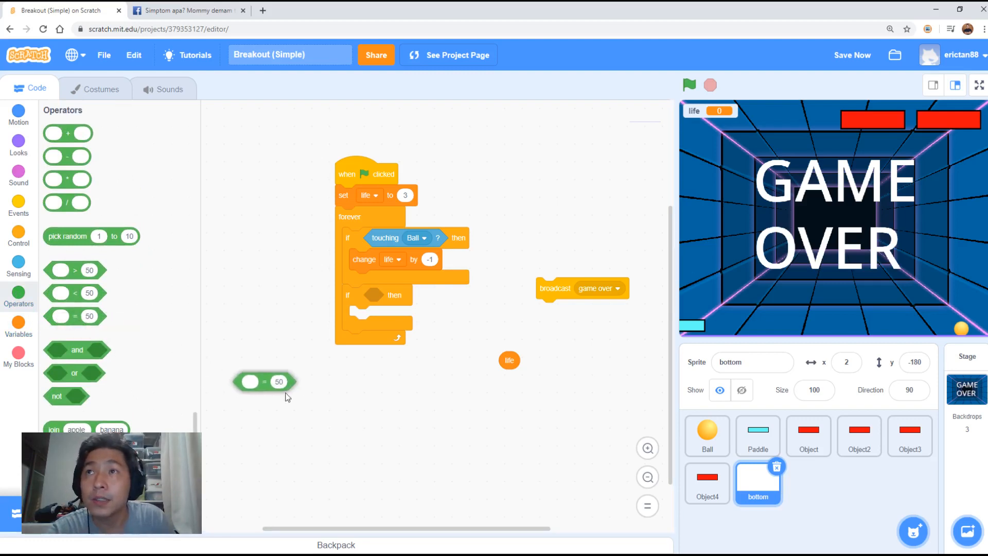
drag(264, 381, 333, 395)
text(0)
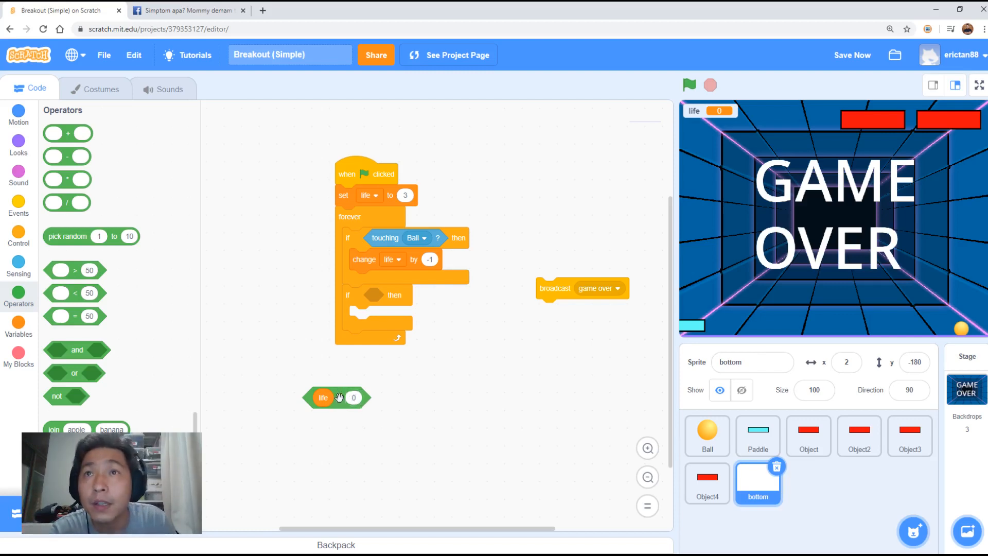
drag(335, 397, 378, 295)
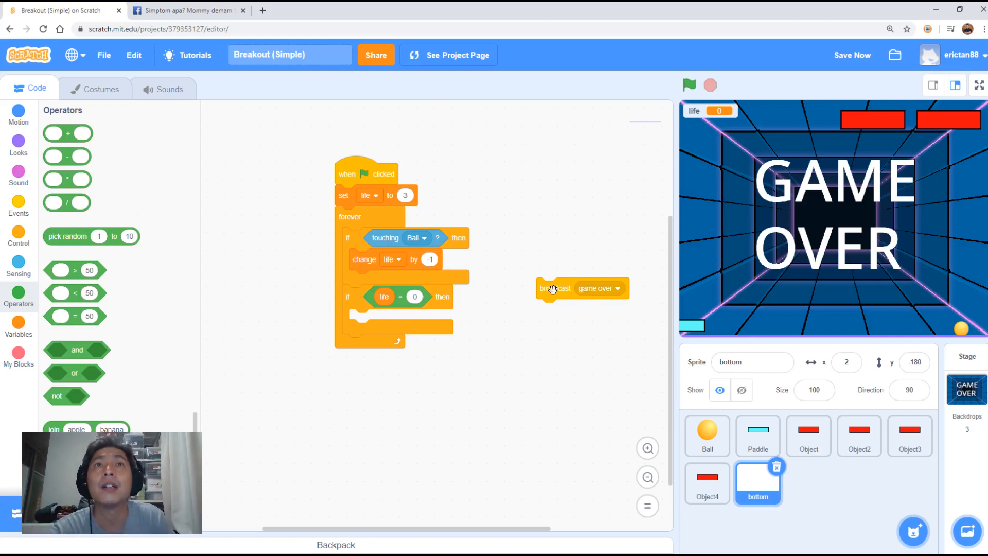
drag(555, 289, 378, 319)
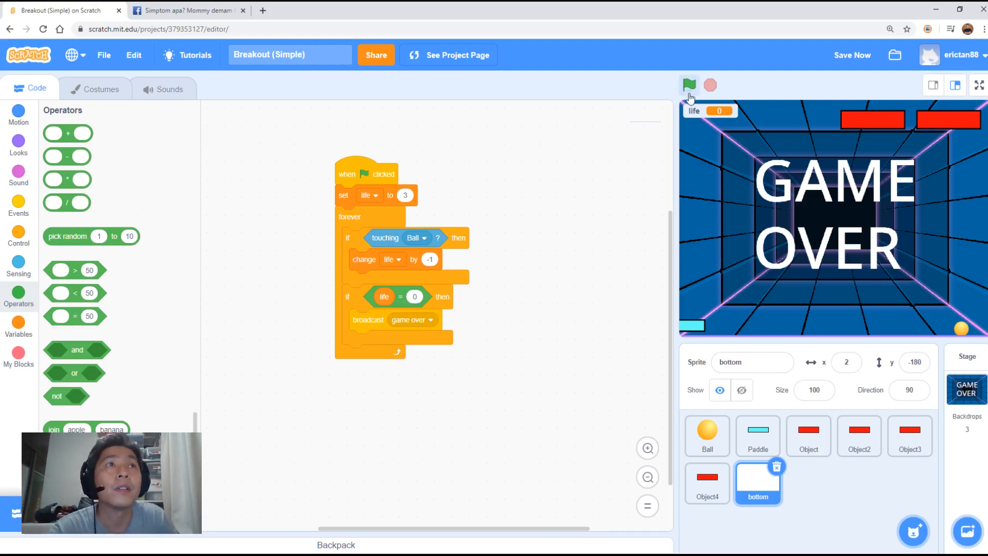
Step: Run, stop and restart the game, watching the life counter drop to 1
click(689, 84)
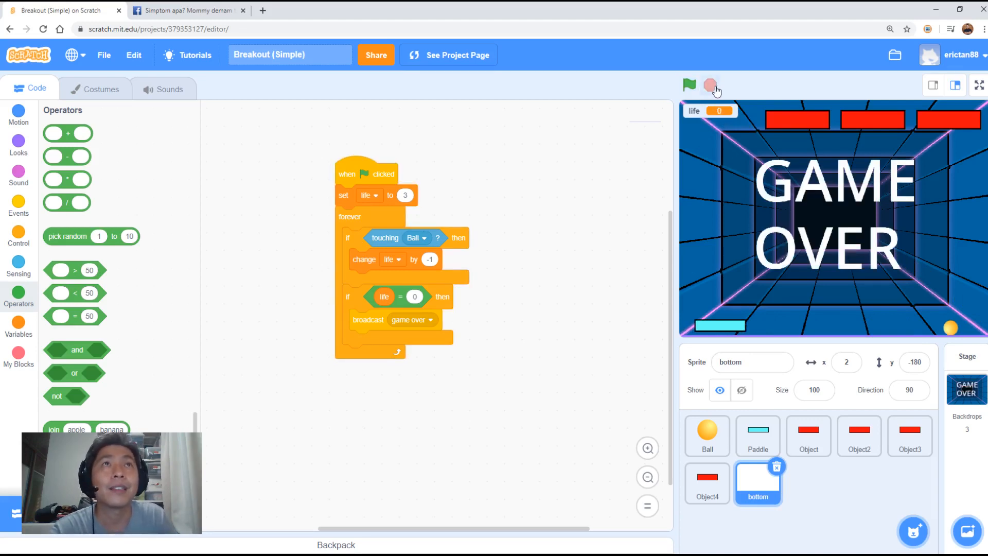
click(690, 85)
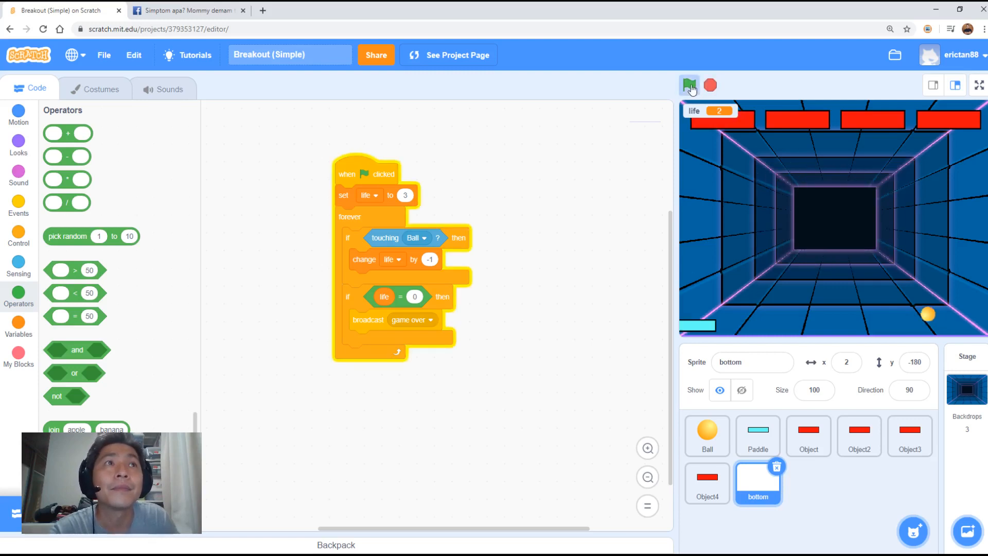
click(712, 86)
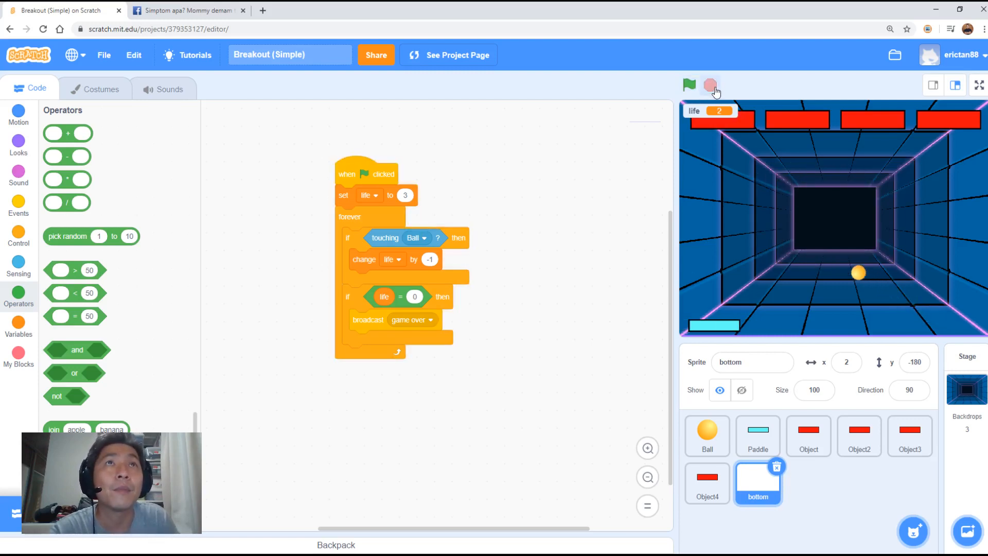
click(688, 84)
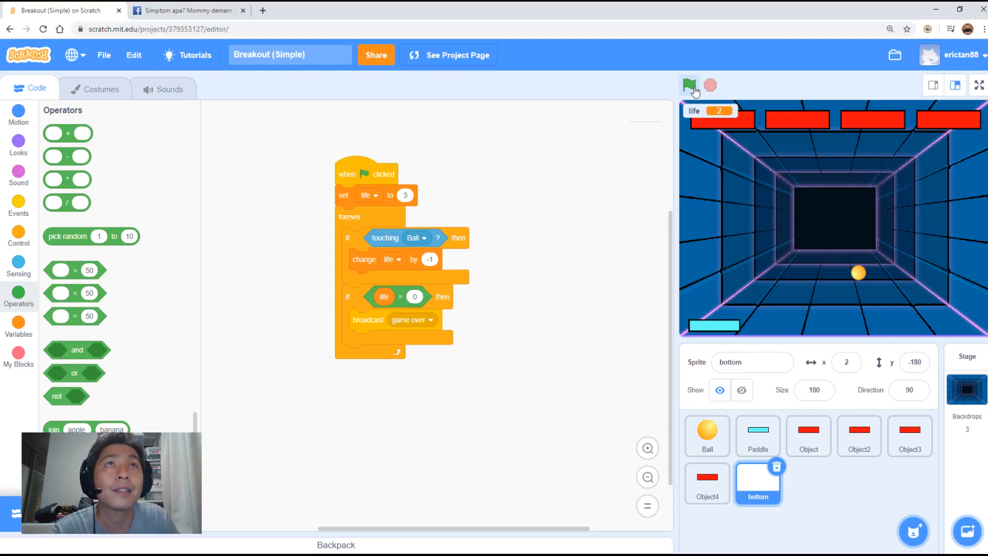
click(689, 86)
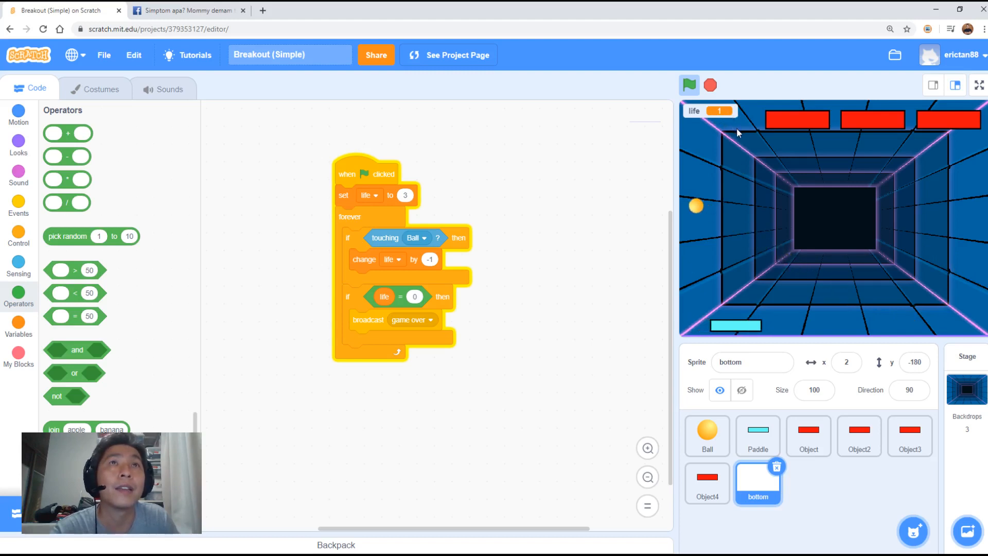
click(710, 85)
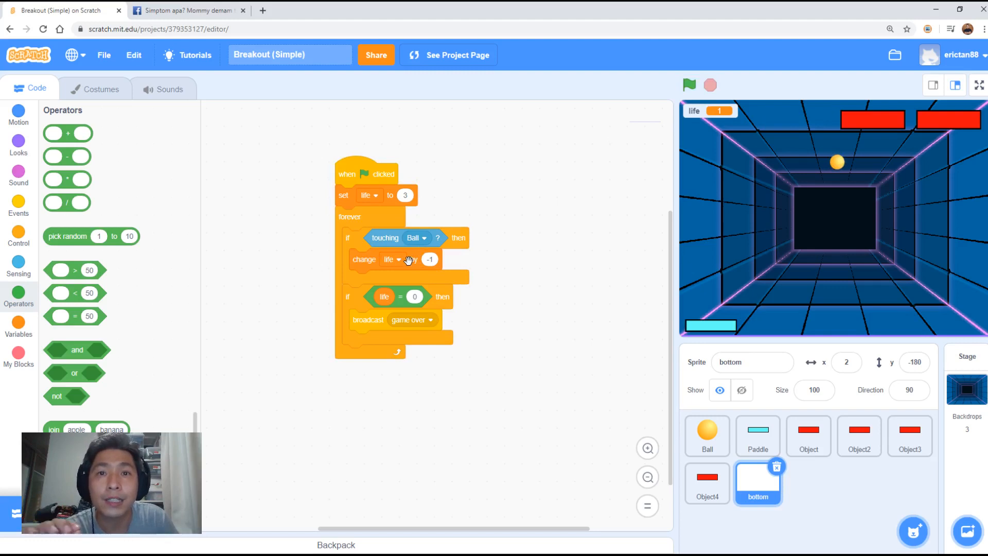
mouse_move(184, 255)
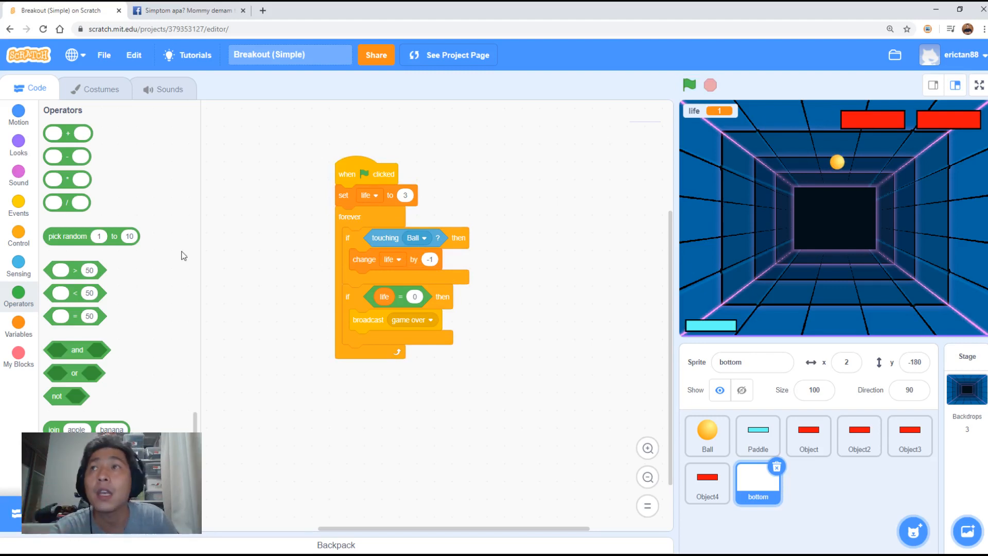
Step: Insert a wait block right after change life by -1 in the touching-Ball check
click(19, 236)
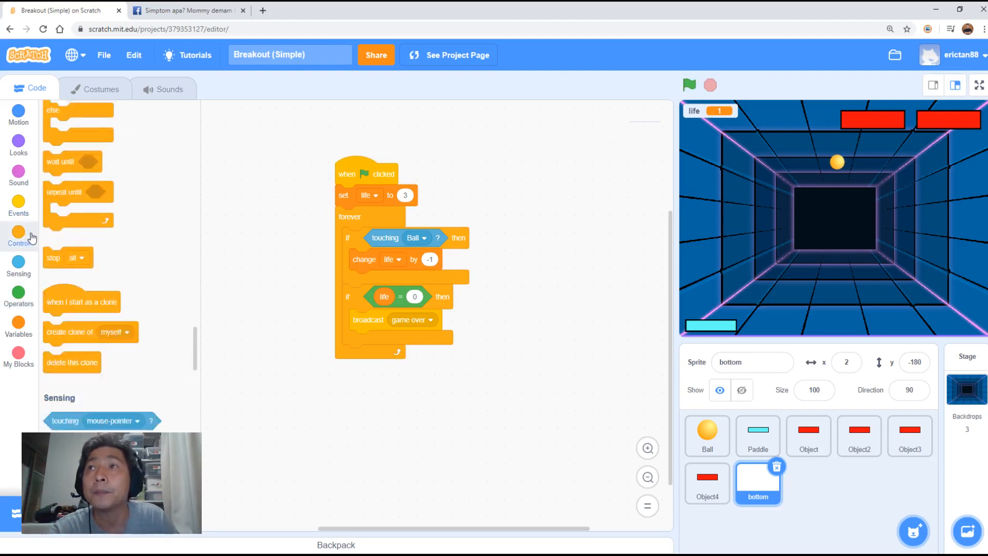
click(18, 237)
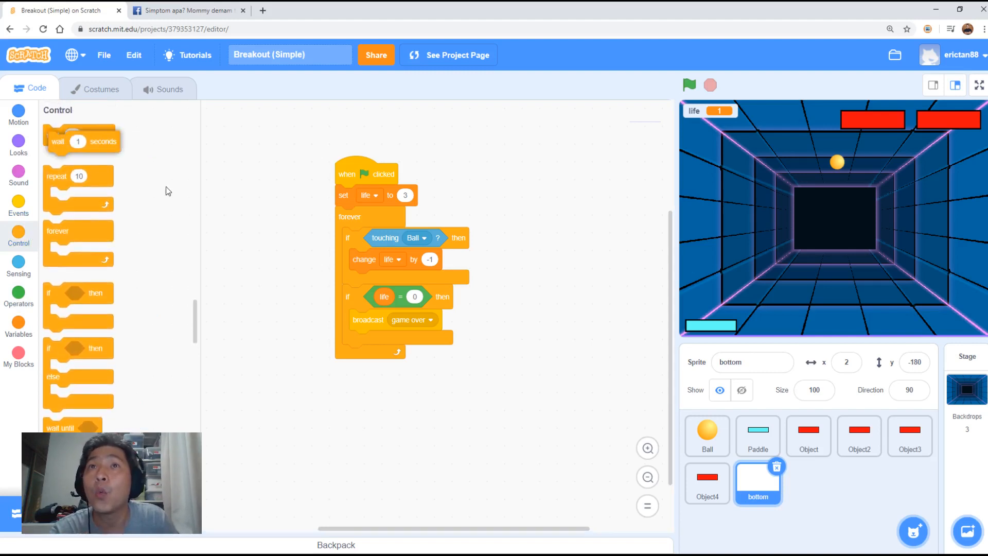
drag(82, 141, 384, 276)
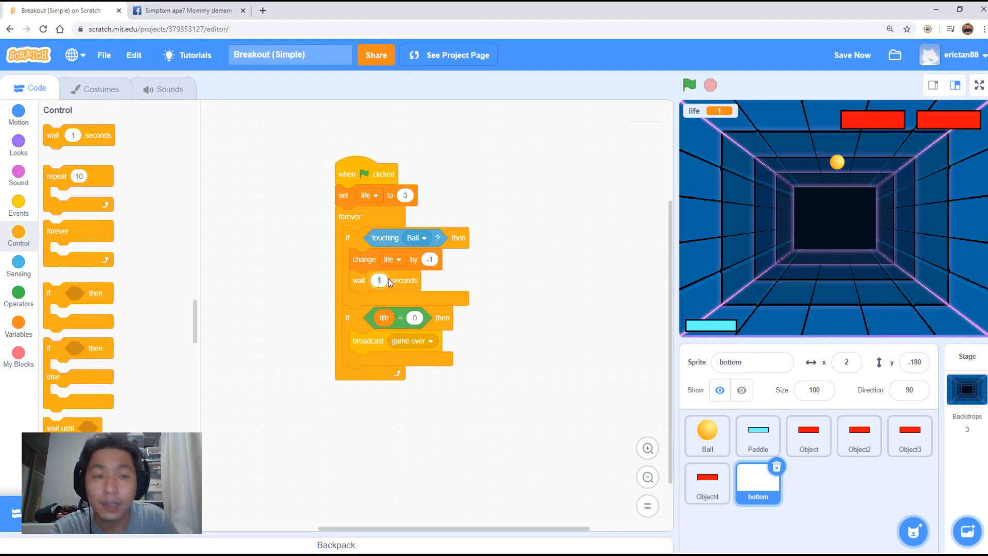
mouse_move(387, 273)
text(0.3)
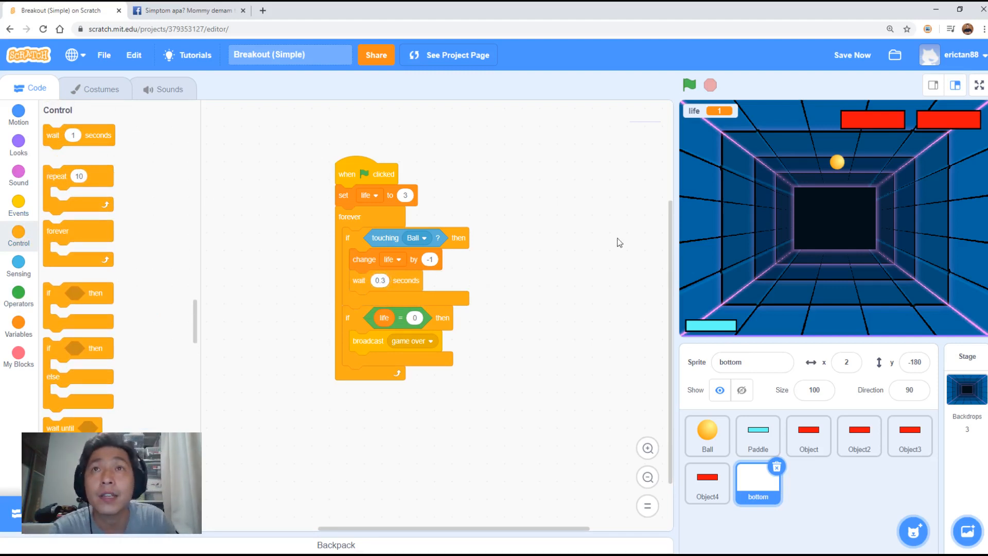
Step: Run the game until life reaches 0 and the GAME OVER screen appears
click(689, 85)
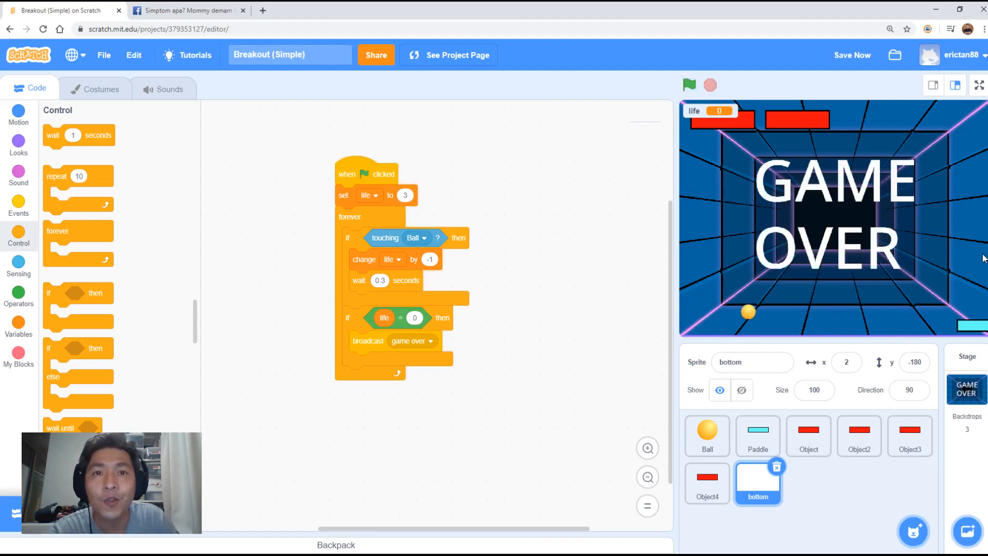
mouse_move(925, 254)
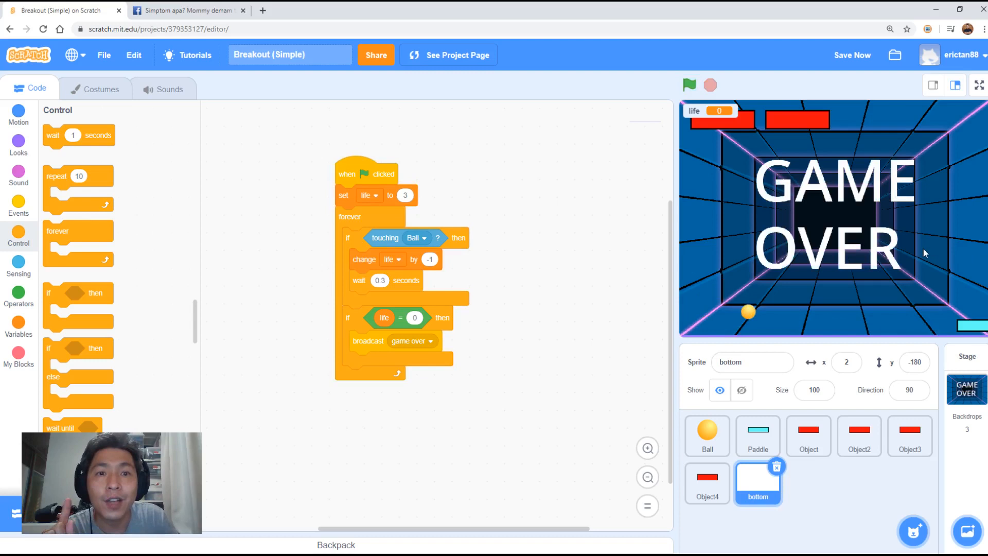